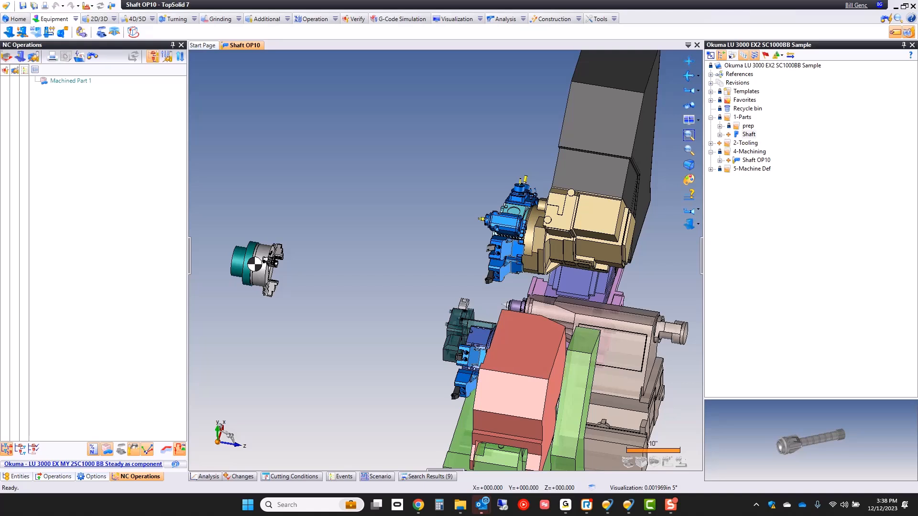
Open the Shaft part document from 1-Parts in the project tree.
double_click(748, 134)
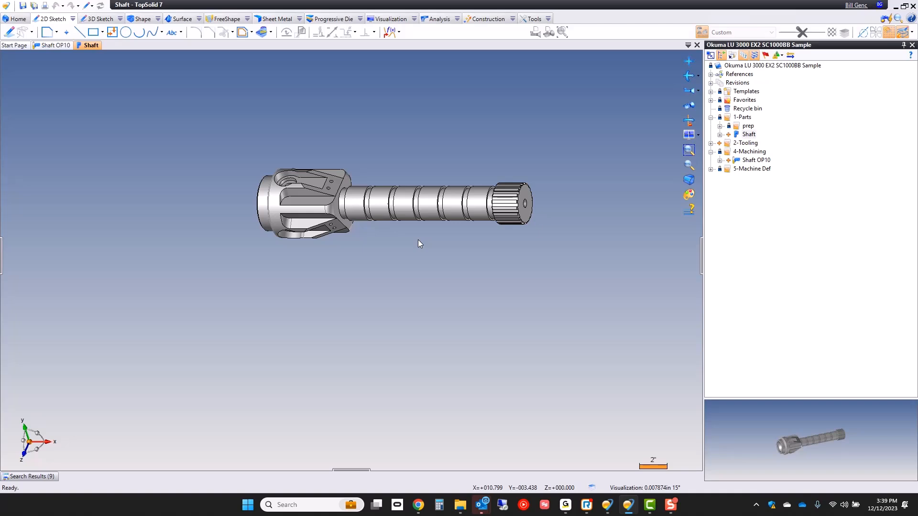
Choose Machined Part Setup from the Shaft part's context menu.
right_click(748, 134)
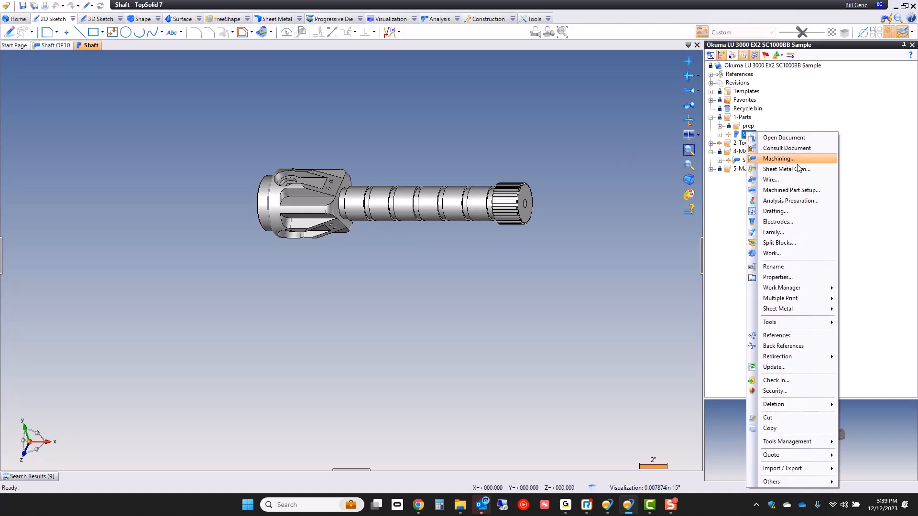
mouse_move(792, 190)
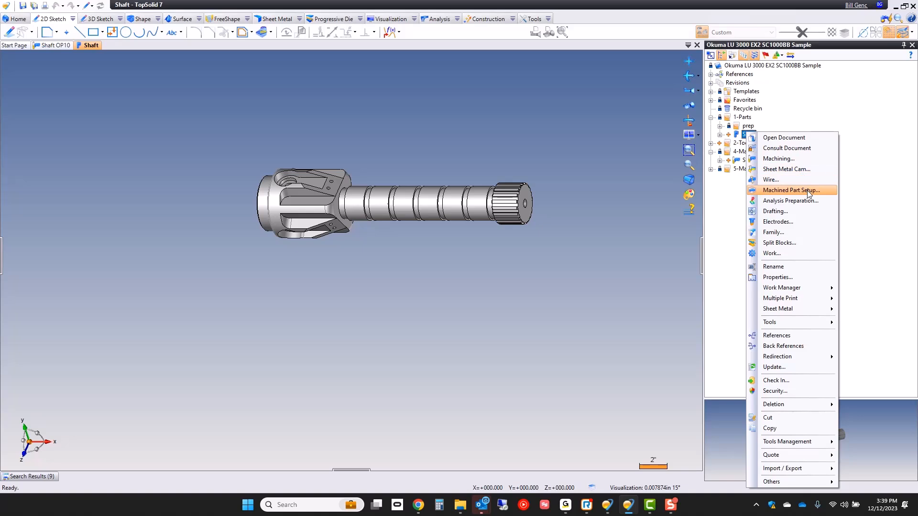
left_click(789, 191)
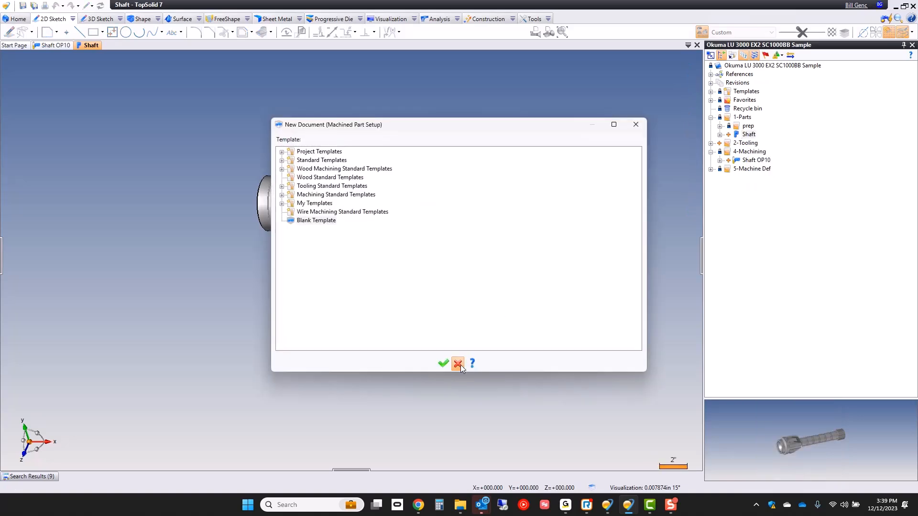
Create the machined part setup document and change the stock enclosing method from Block to Cylinder.
left_click(458, 363)
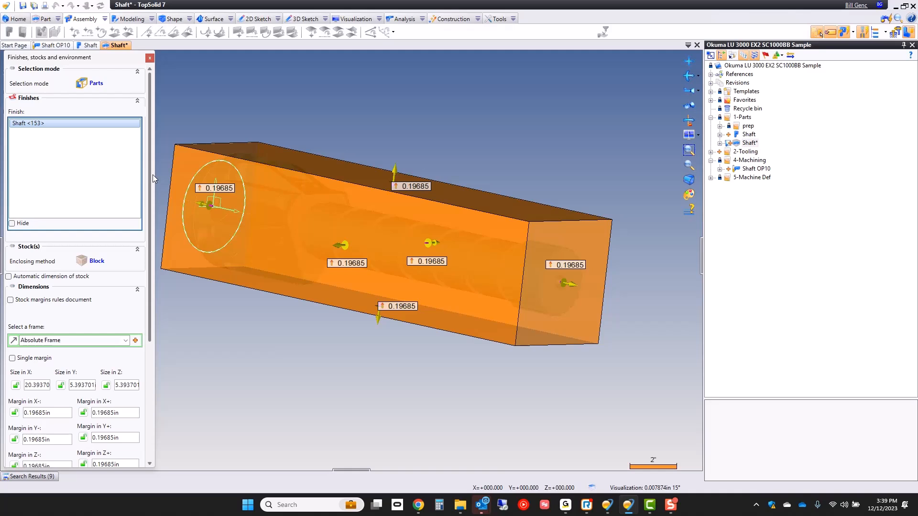
mouse_move(115, 179)
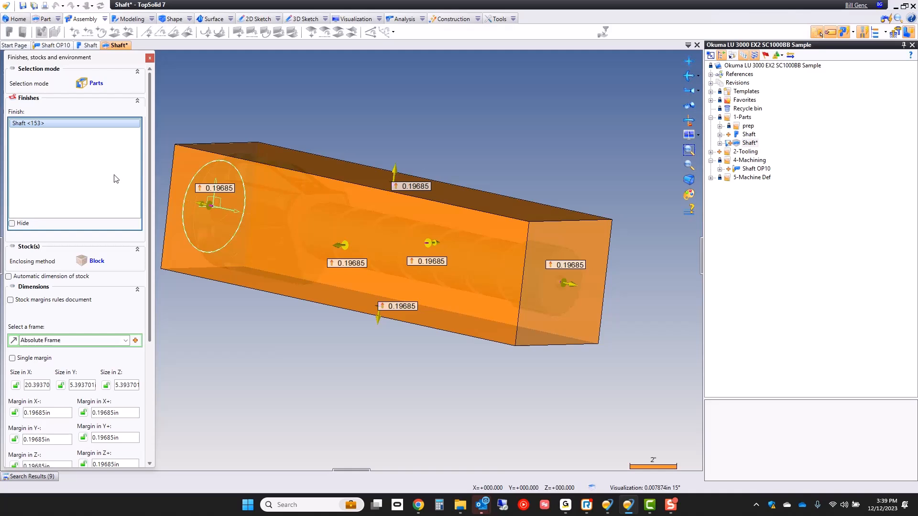
left_click(97, 260)
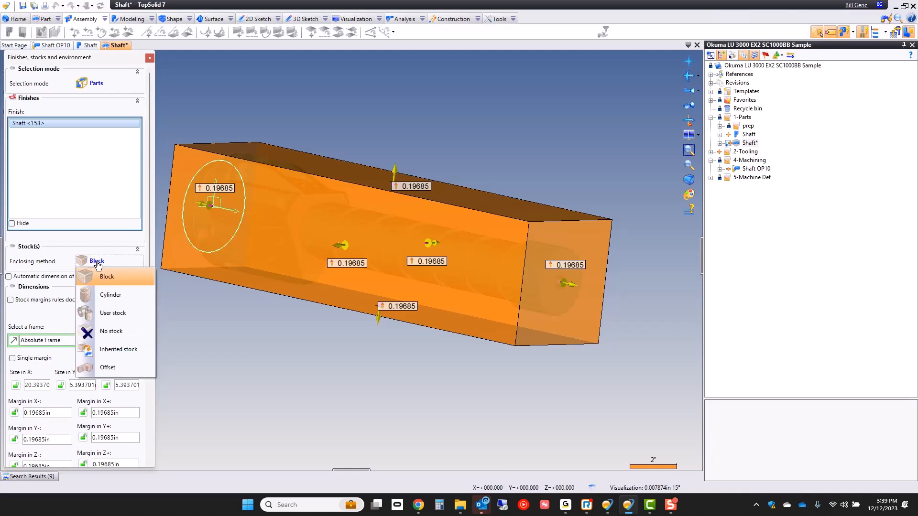
mouse_move(110, 312)
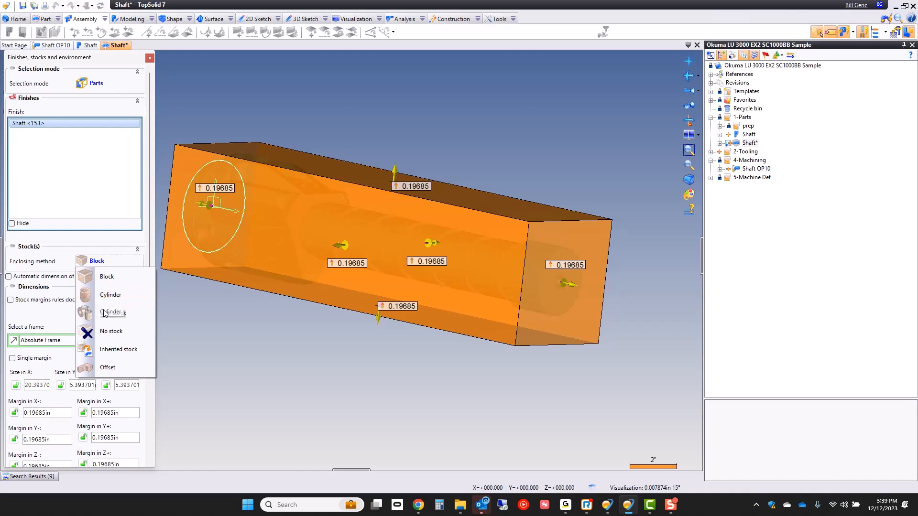
mouse_move(112, 313)
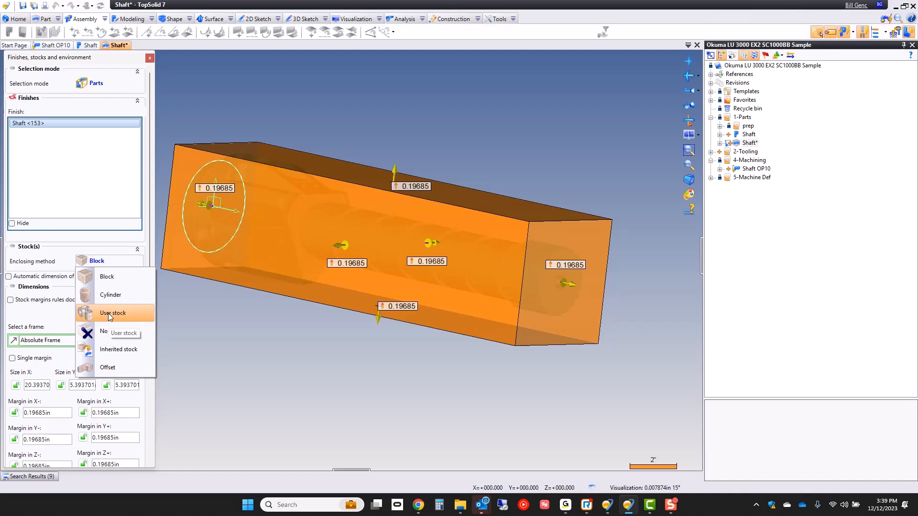
mouse_move(112, 367)
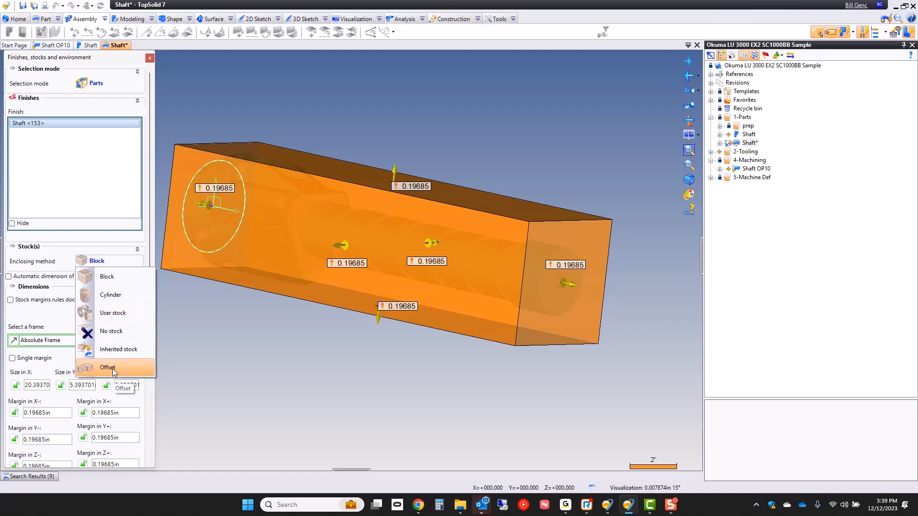
mouse_move(122, 294)
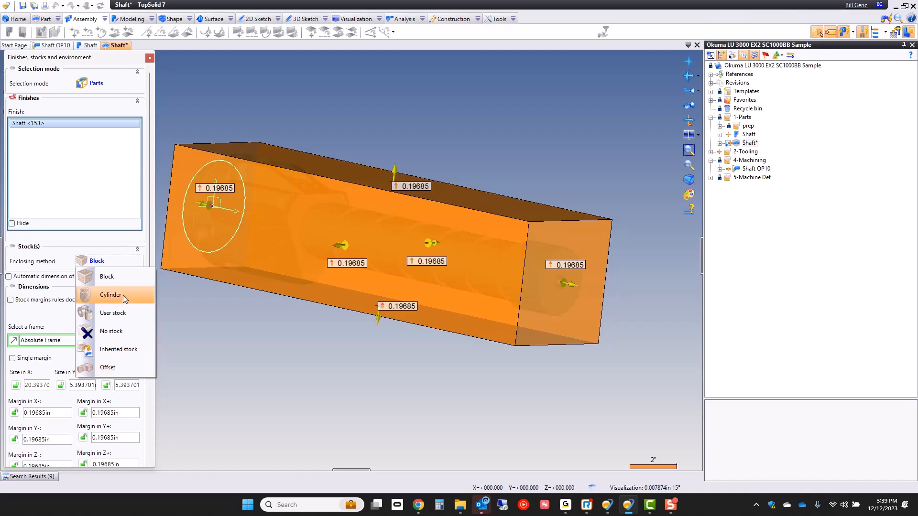
left_click(110, 294)
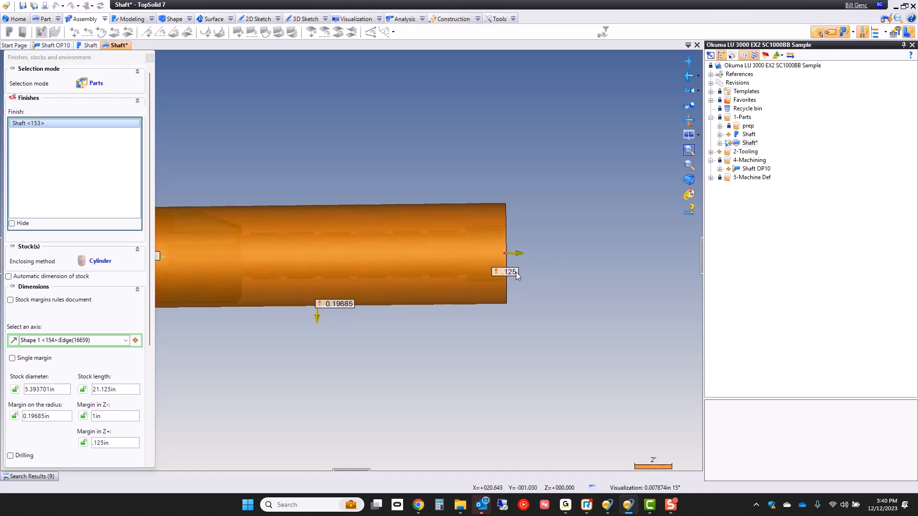
Set the cylinder stock's radial margin to 0.0625 in, giving a 5.125 in diameter.
double_click(334, 304)
type(".0625")
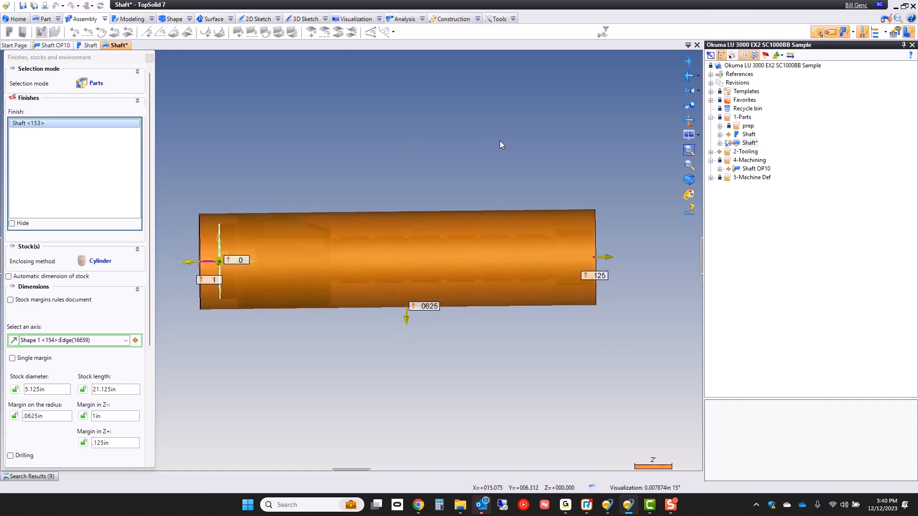
mouse_move(342, 129)
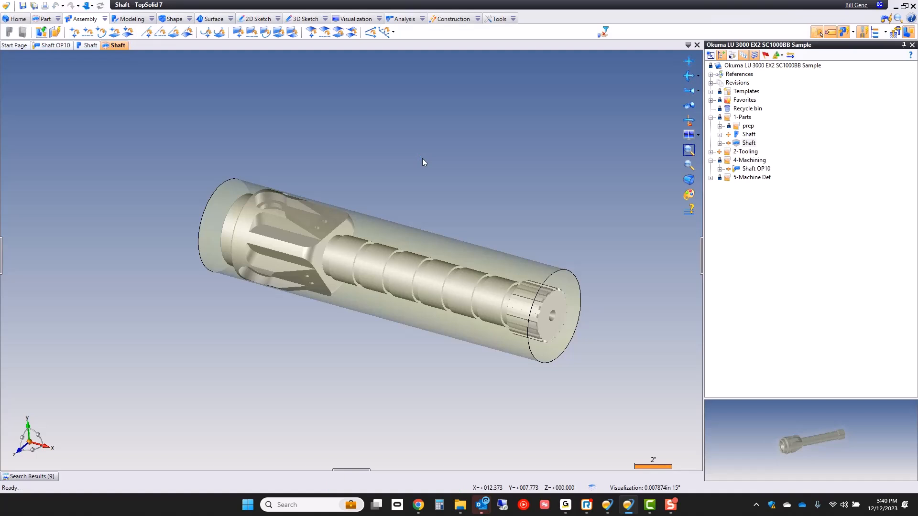
mouse_move(303, 154)
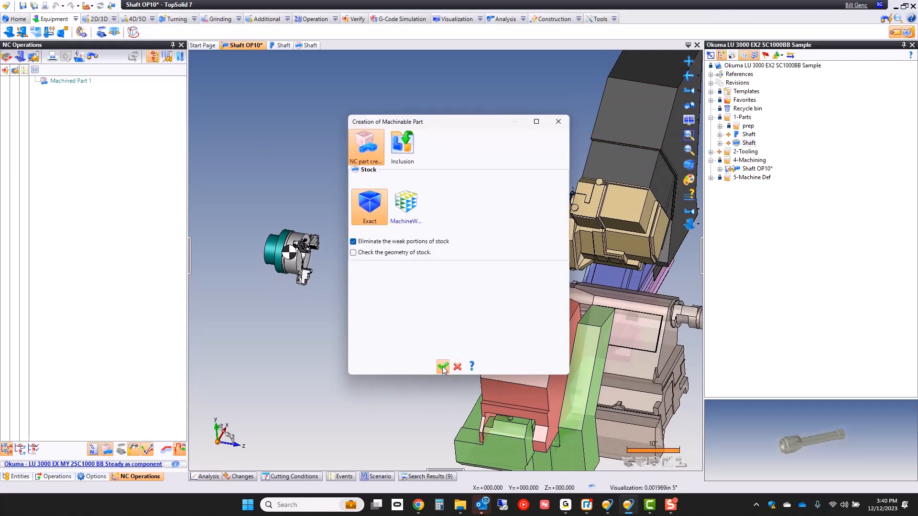
Confirm Creation of Machinable Part in Shaft OP10 with Exact stock kept.
left_click(443, 367)
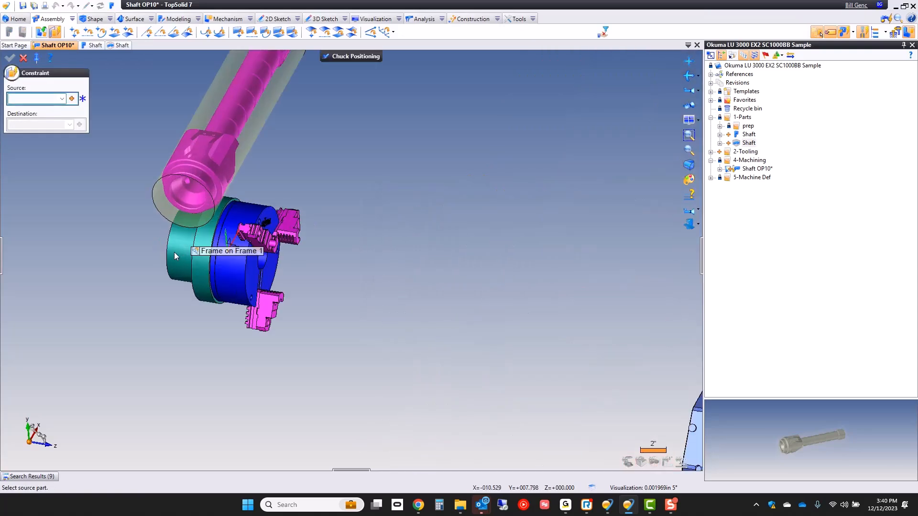
Clamp the stock in the chuck by picking its end edge and a shaft orientation face.
left_click(469, 156)
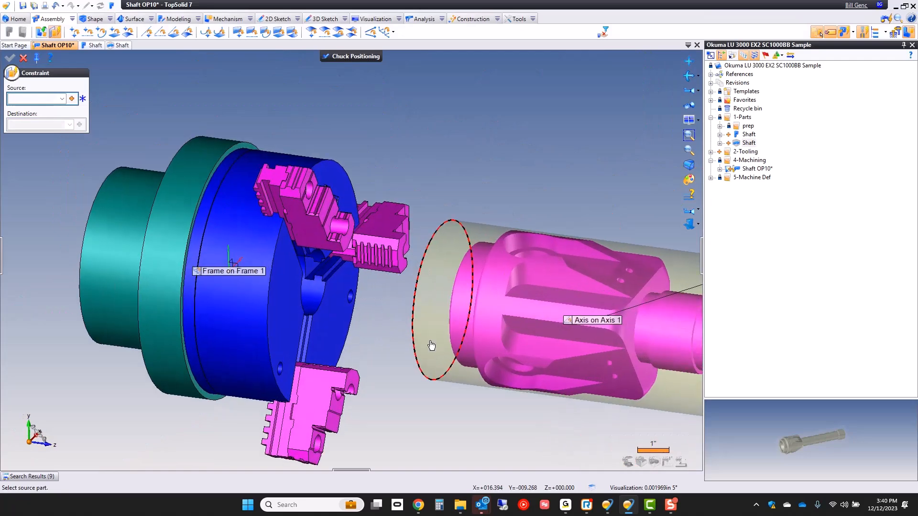
left_click(448, 328)
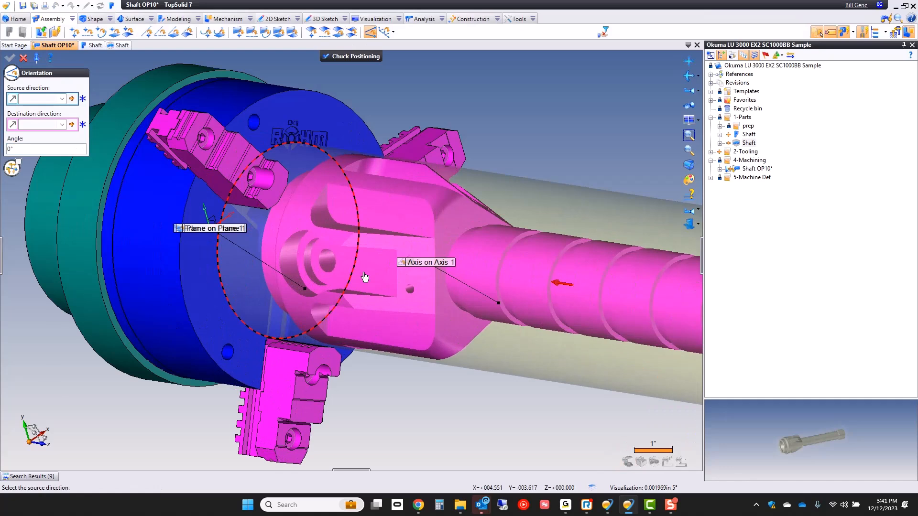
left_click(340, 264)
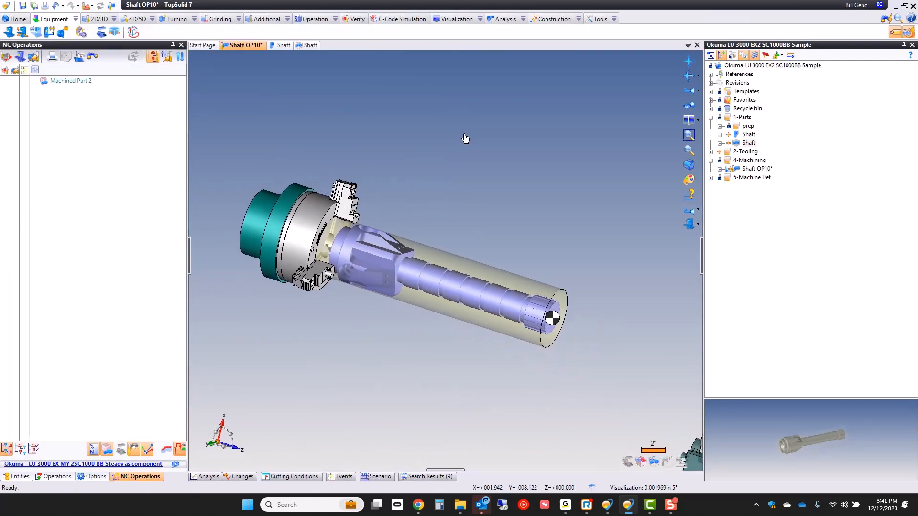
left_click(552, 319)
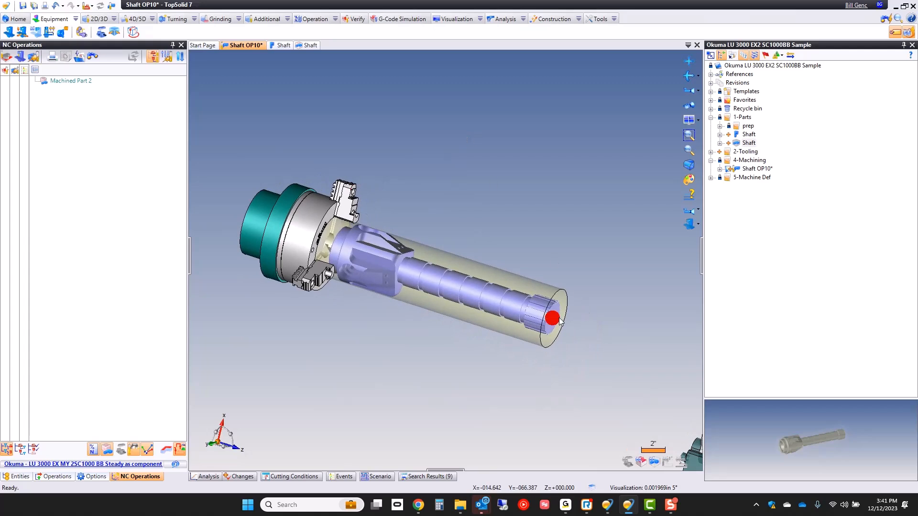